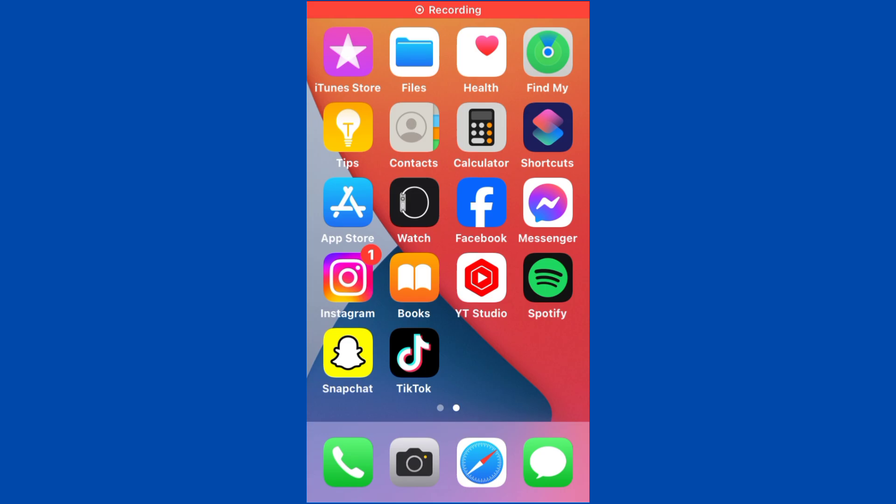
Step: Verify Wi-Fi is enabled and joined to FiberNet-bs-102, then return to the Home Screen
scroll("right", 3)
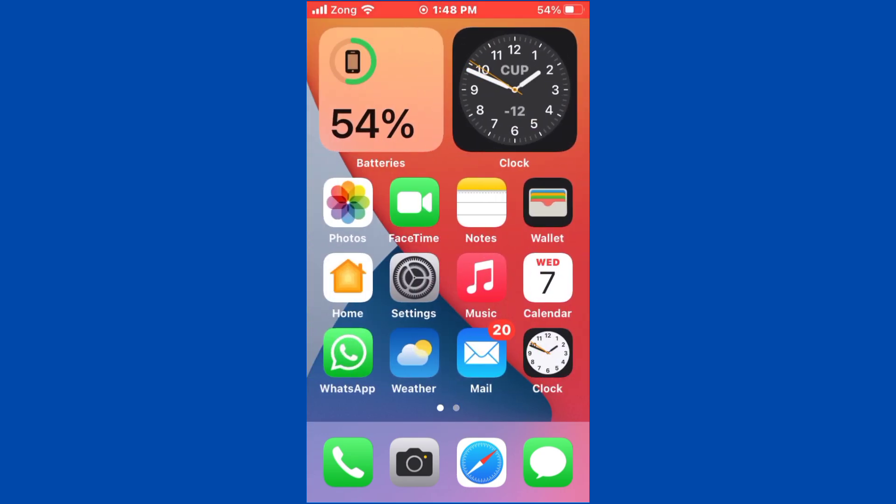
left_click(414, 280)
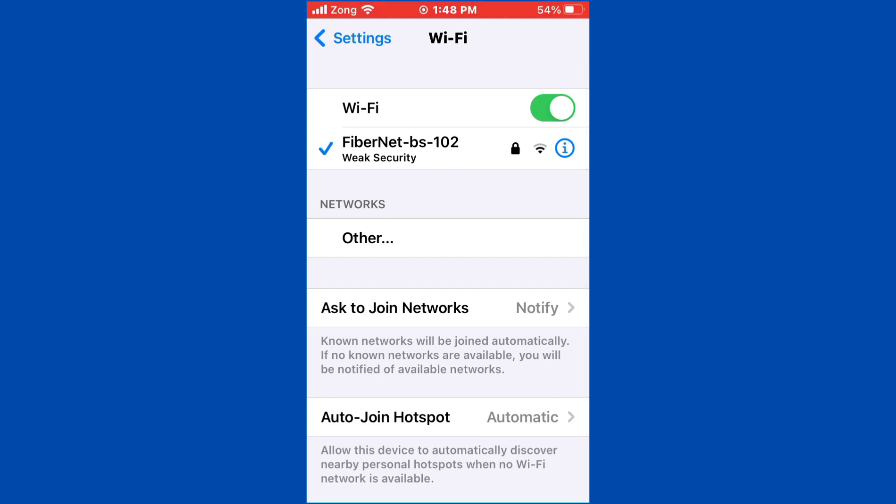
left_click(347, 38)
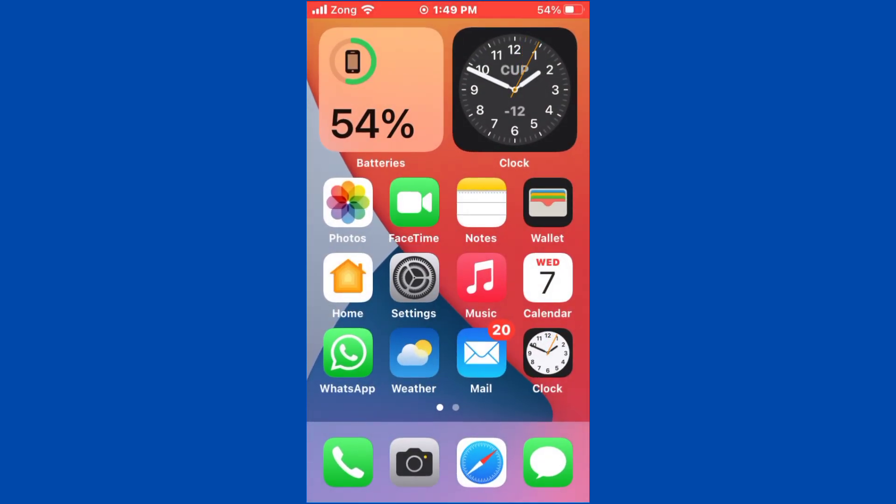
scroll("left", 3)
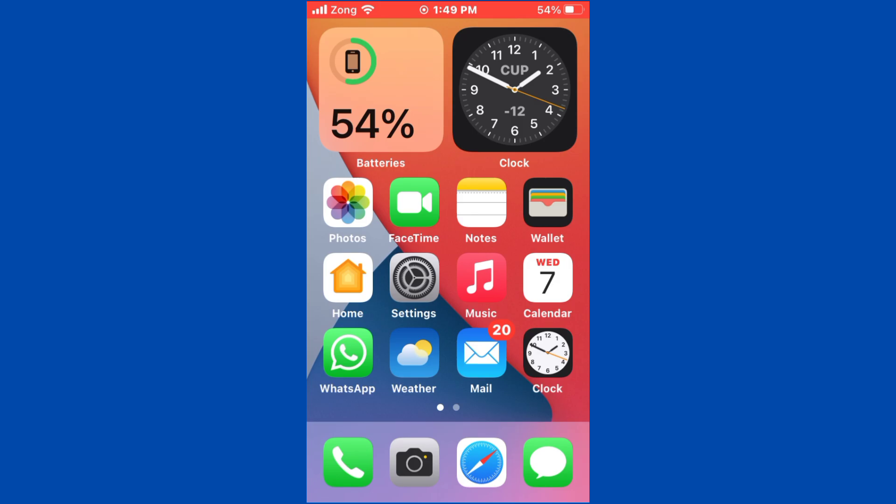
Step: Reach the iPhone Storage list from Settings > General
left_click(414, 281)
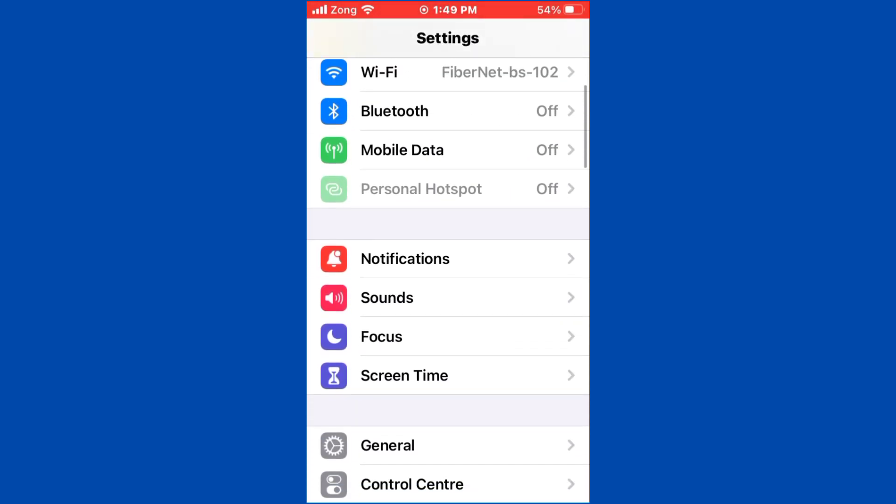
left_click(386, 445)
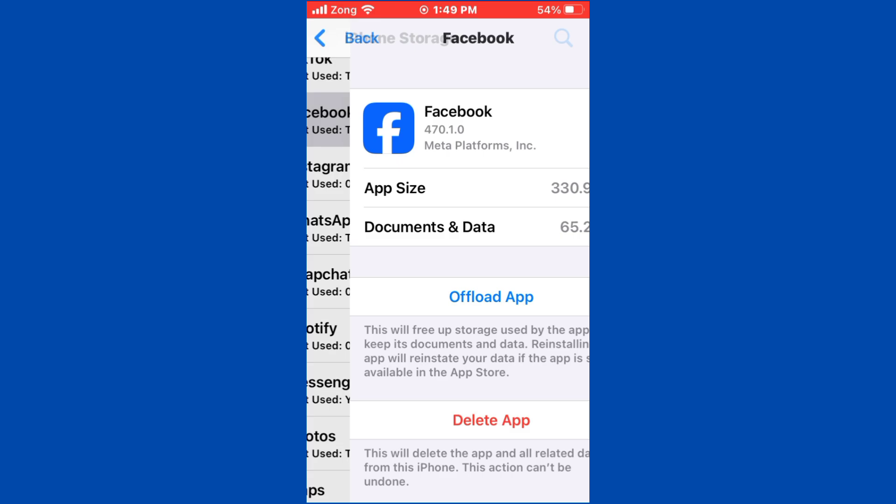
Step: Offload Facebook from its storage page, keeping documents and data, and back out of storage
left_click(491, 297)
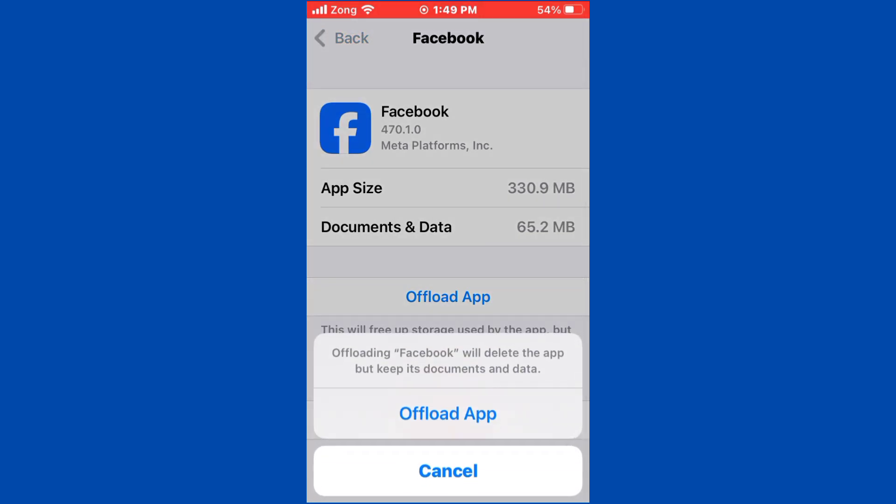
left_click(447, 470)
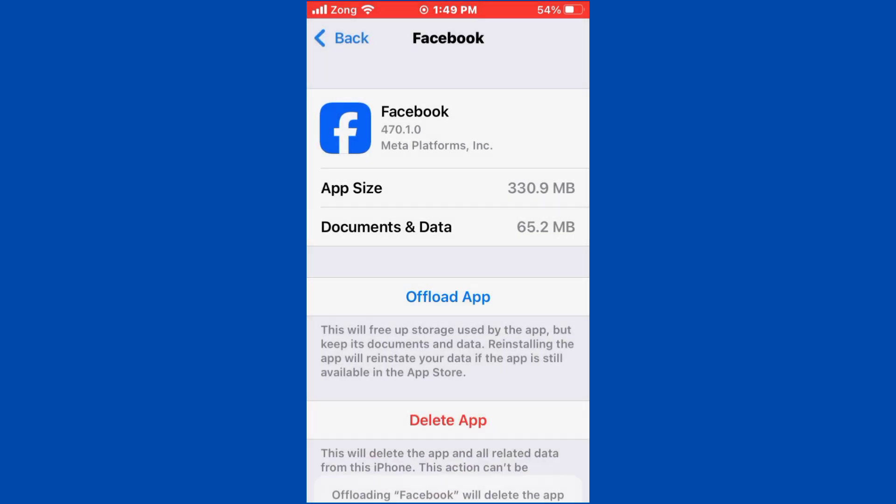
left_click(339, 37)
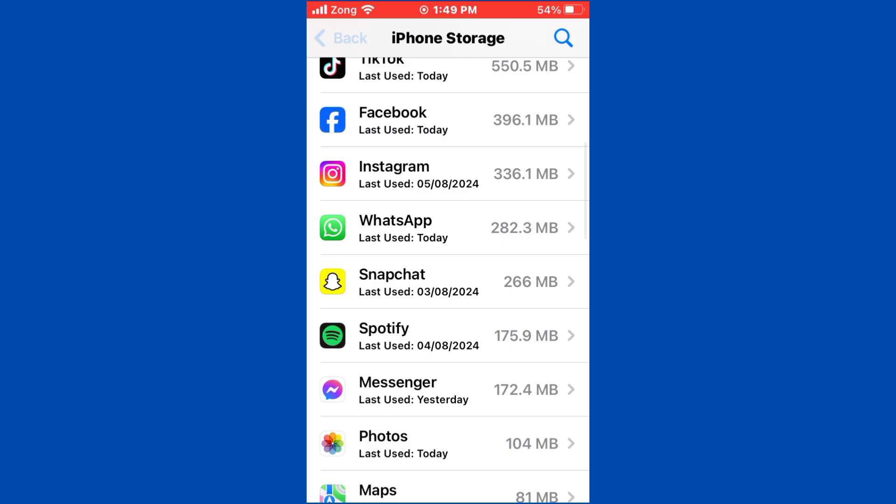
left_click(340, 38)
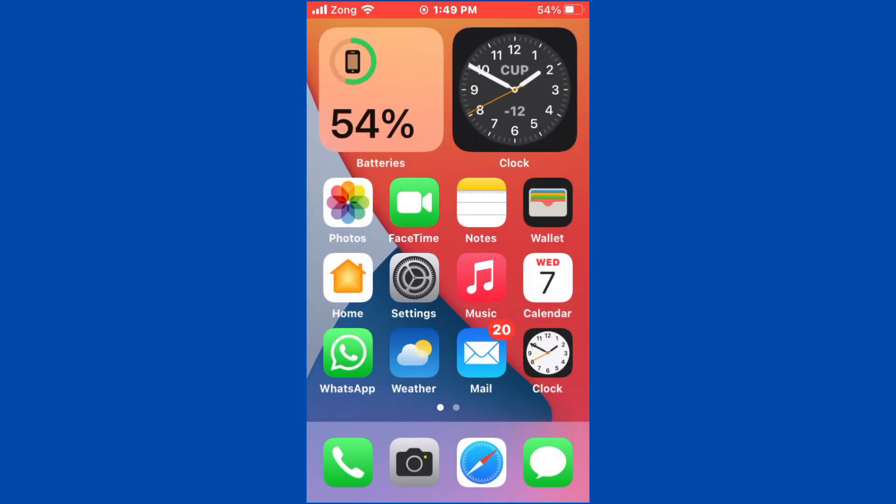
Step: Search the App Store for 'facebook' and submit the query
scroll("left", 3)
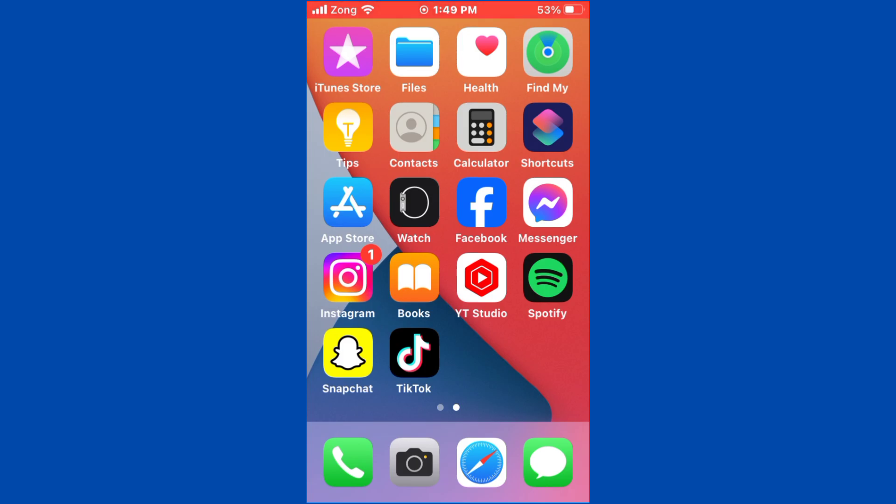
left_click(347, 202)
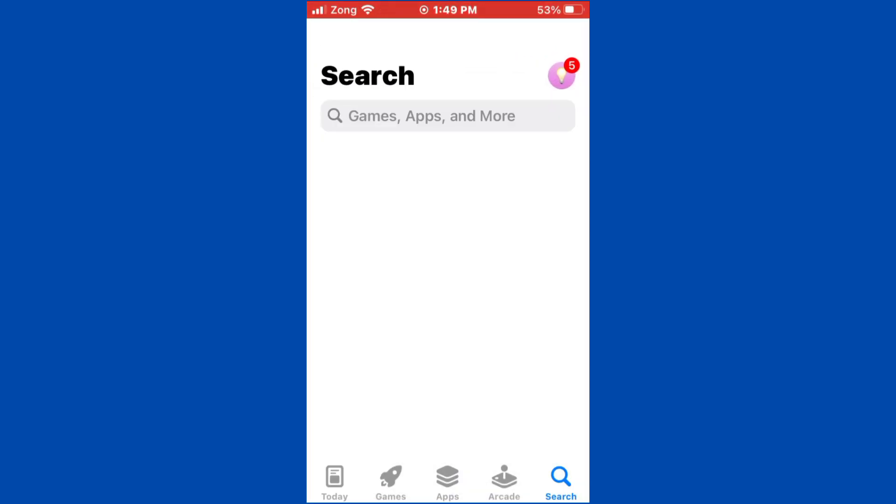
type("facebbok")
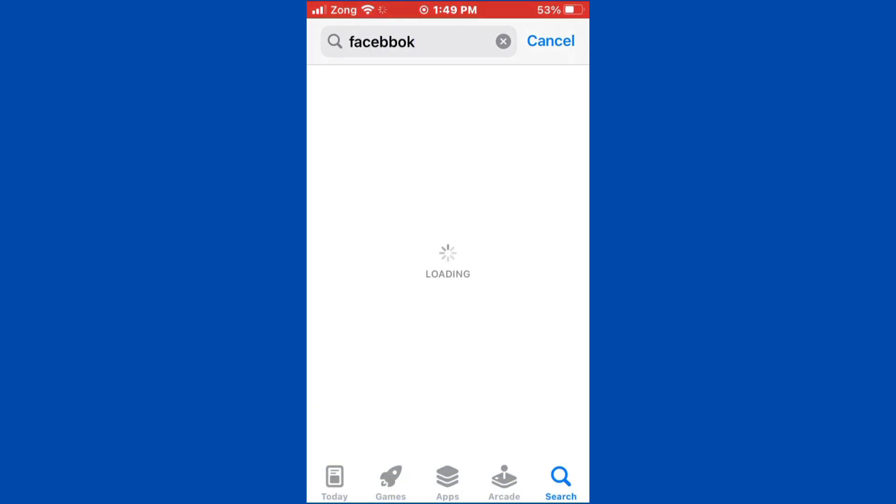
left_click(447, 260)
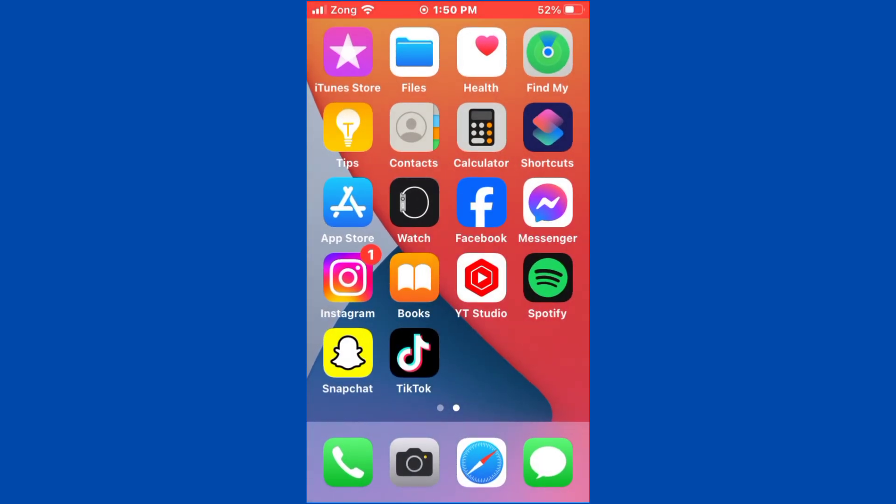
Step: View the Software Update status under Settings > General, then return Home
scroll("left", 3)
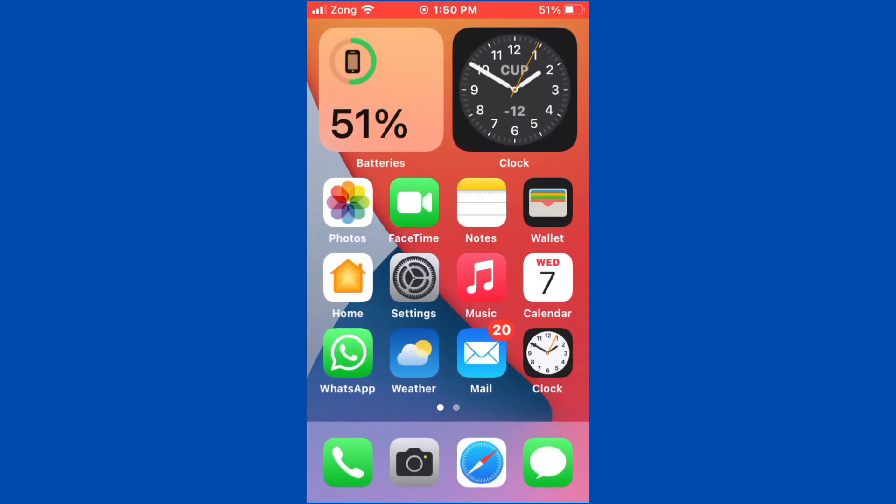
left_click(414, 279)
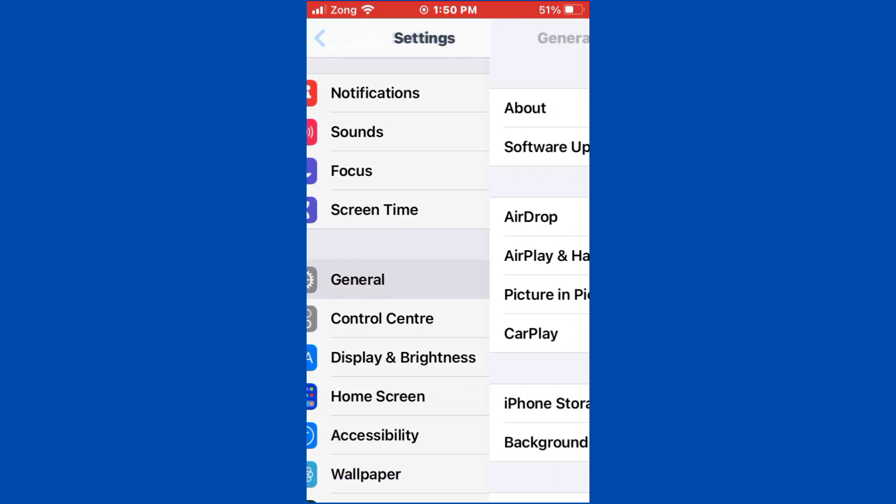
left_click(358, 279)
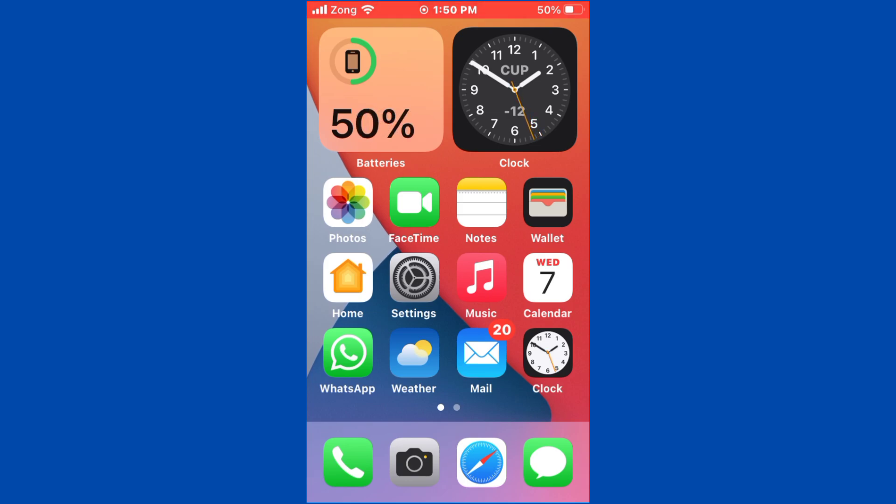
scroll("left", 3)
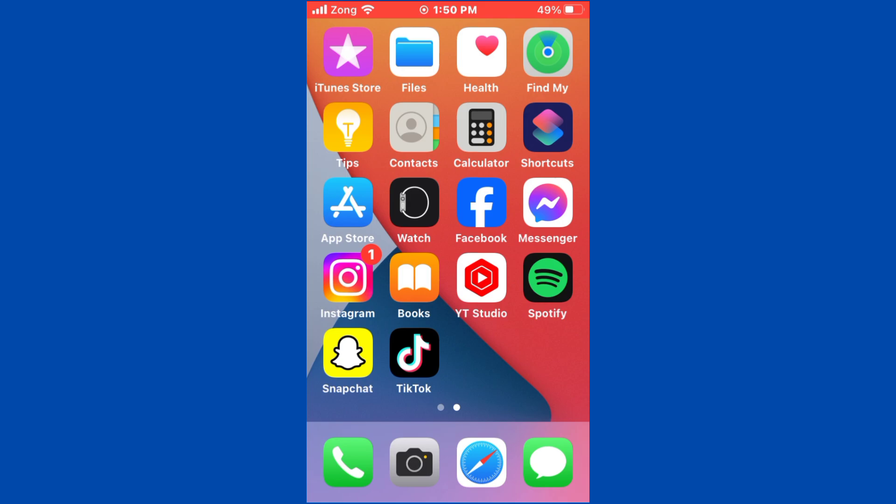
scroll("right", 3)
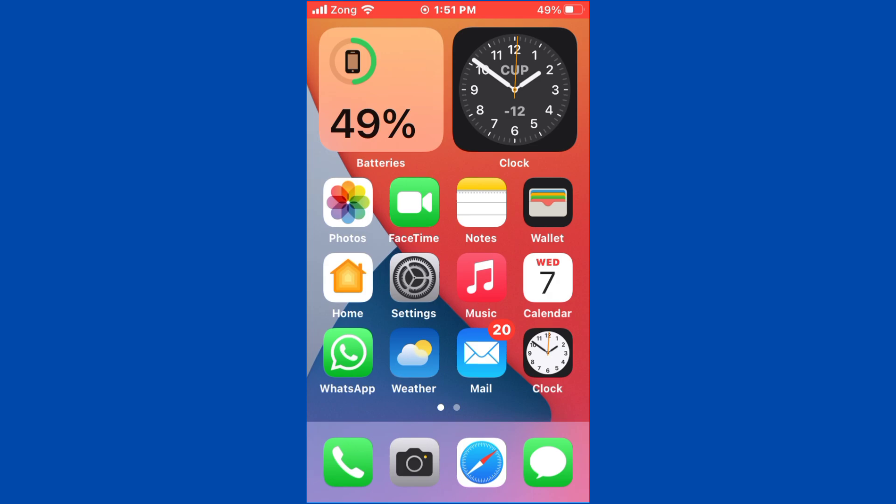